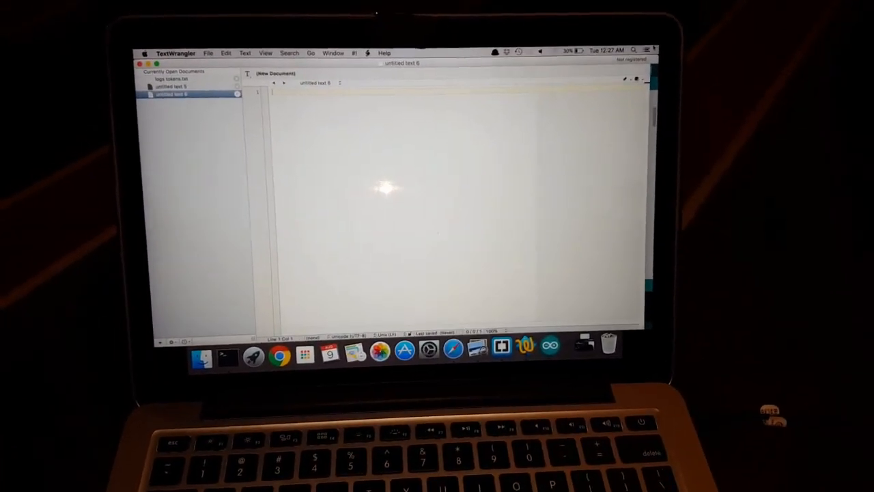
- Open the menu-bar clock dropdown to display today's full date
click(600, 54)
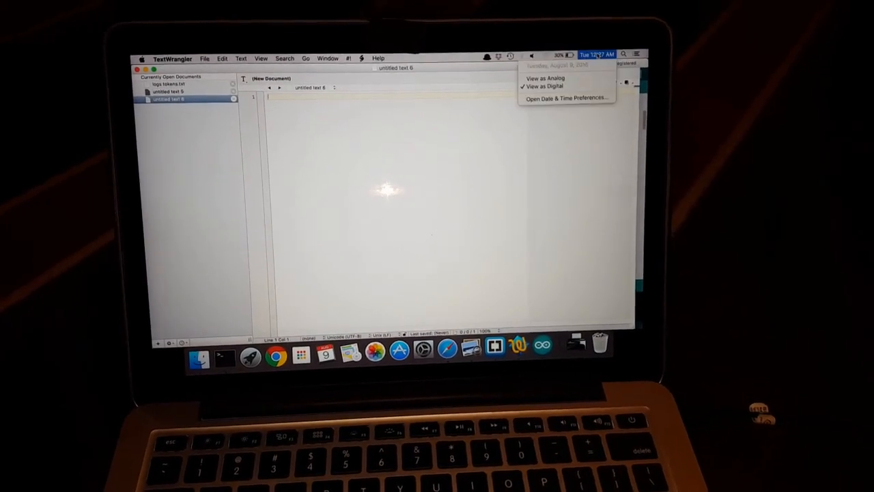